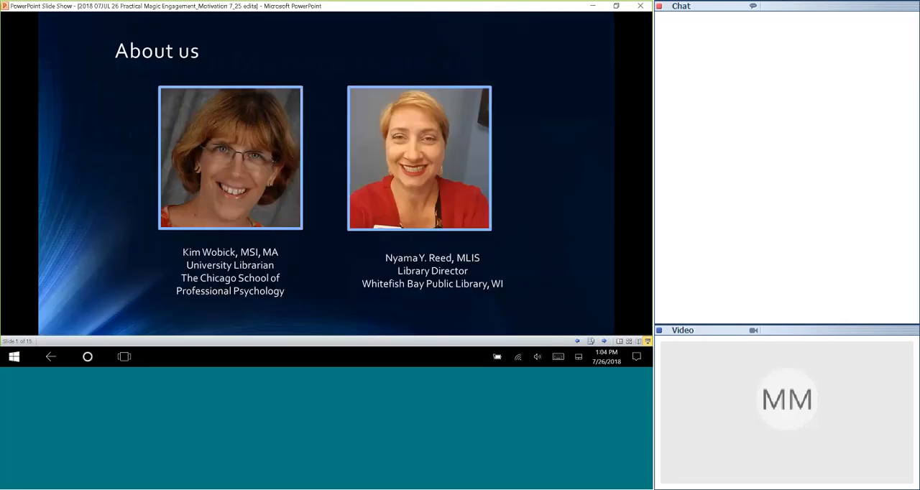
Advance the show from the About us slide to the Chat Recommendations slide
{"action": "key", "text": "right"}
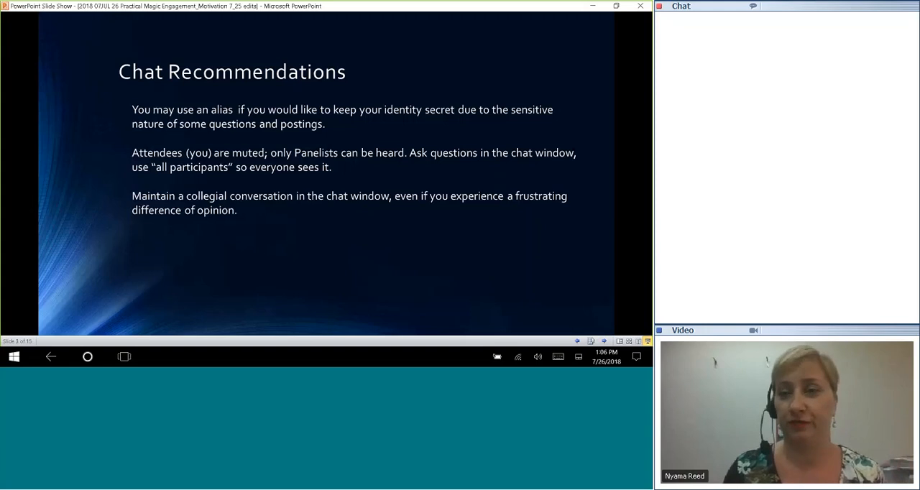
{"action": "key", "text": "right"}
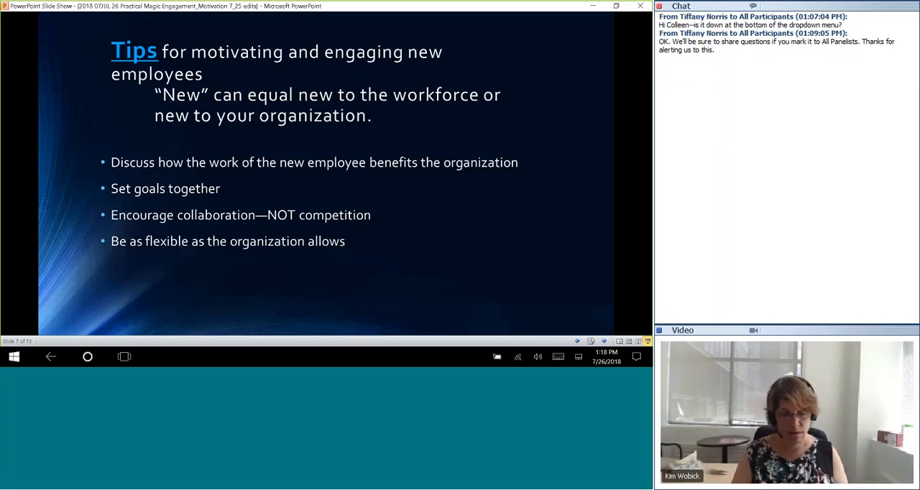
Advance to the Question 1 slide on nurturing growth and inspiring disinterested staff
{"action": "key", "text": "right"}
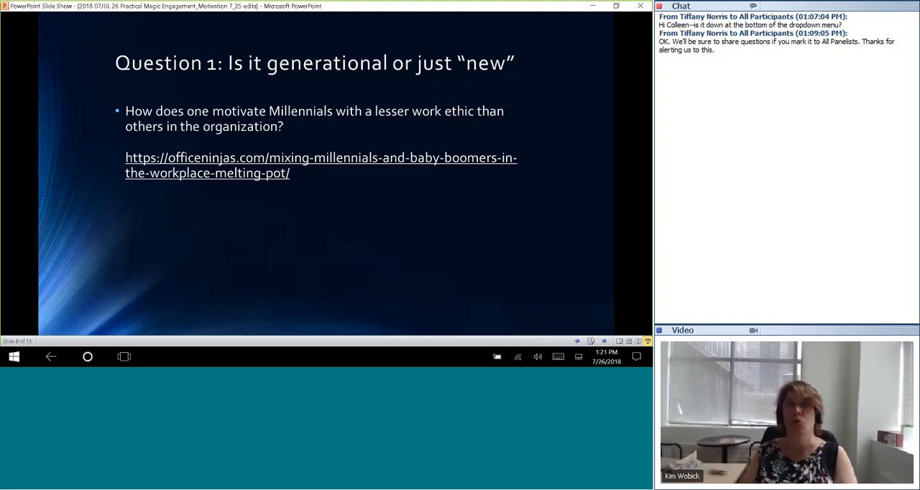
{"action": "mouse_move", "coordinate": [564, 107]}
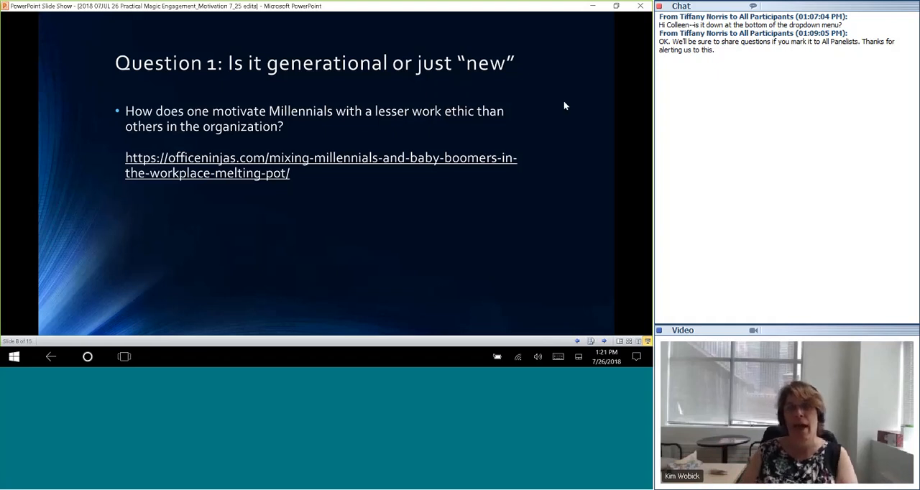
{"action": "mouse_move", "coordinate": [609, 95]}
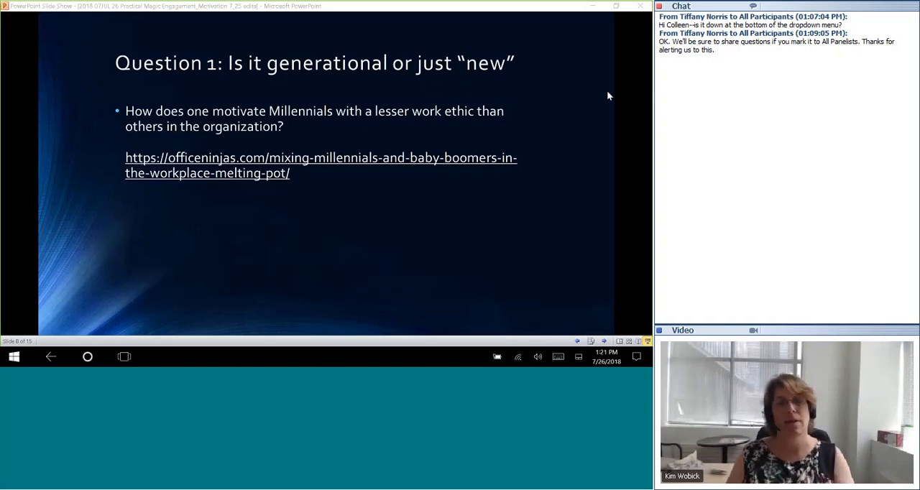
{"action": "mouse_move", "coordinate": [624, 95]}
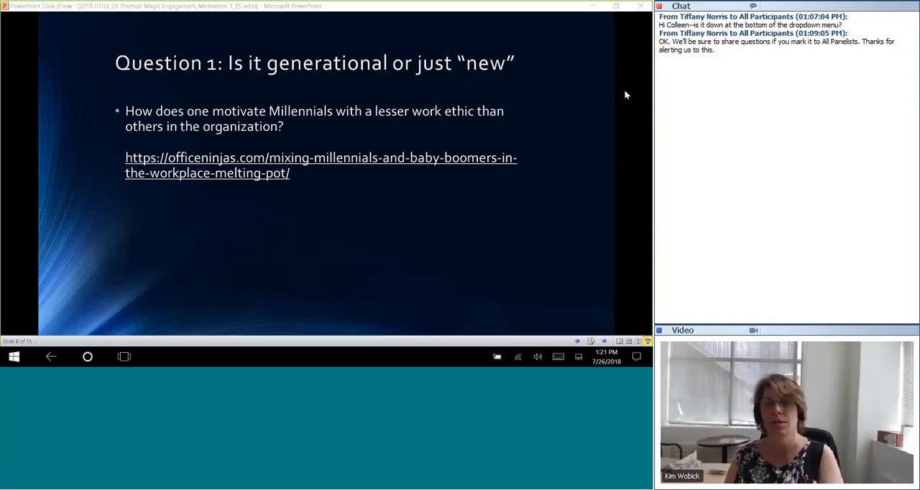
{"action": "mouse_move", "coordinate": [614, 93]}
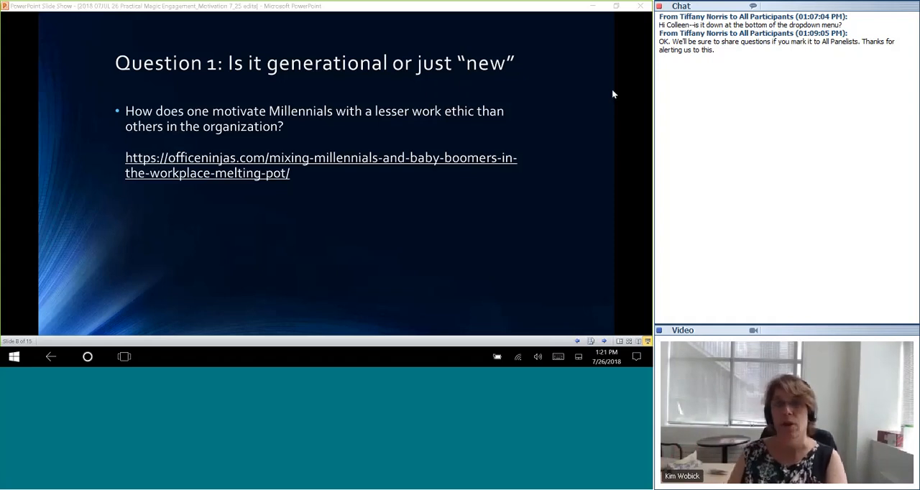
{"action": "mouse_move", "coordinate": [594, 107]}
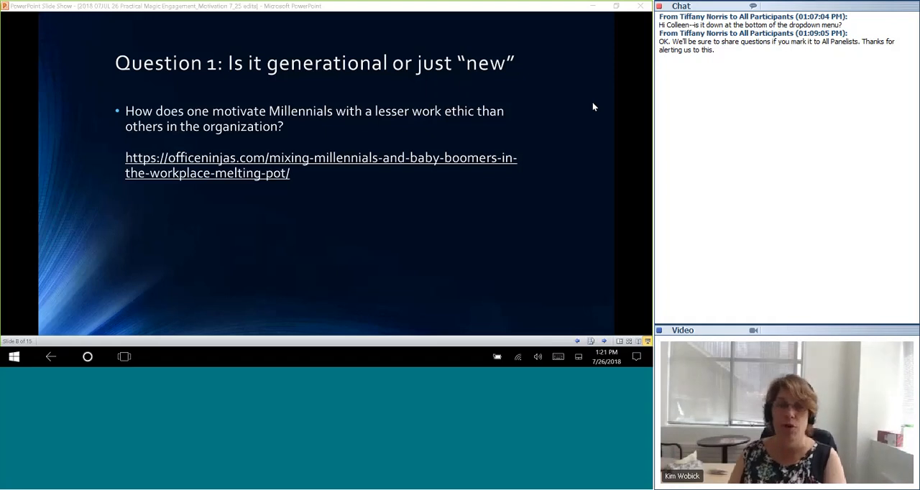
{"action": "mouse_move", "coordinate": [610, 92]}
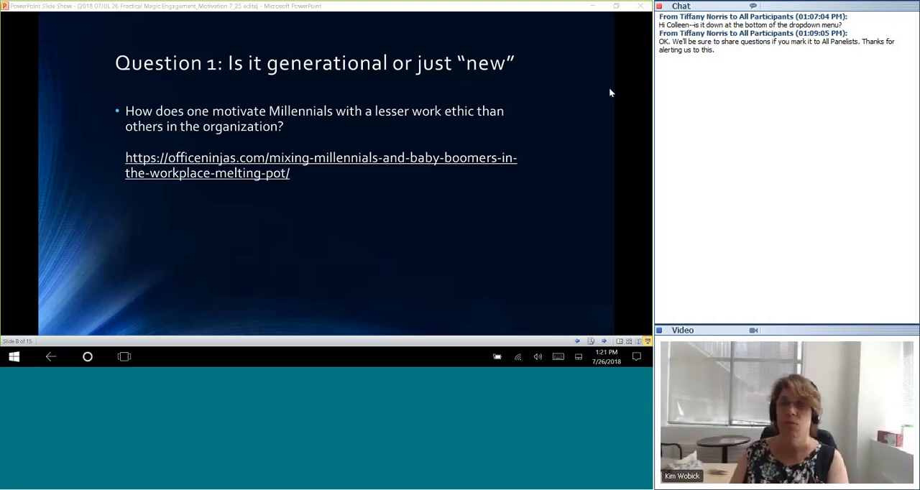
{"action": "mouse_move", "coordinate": [598, 100]}
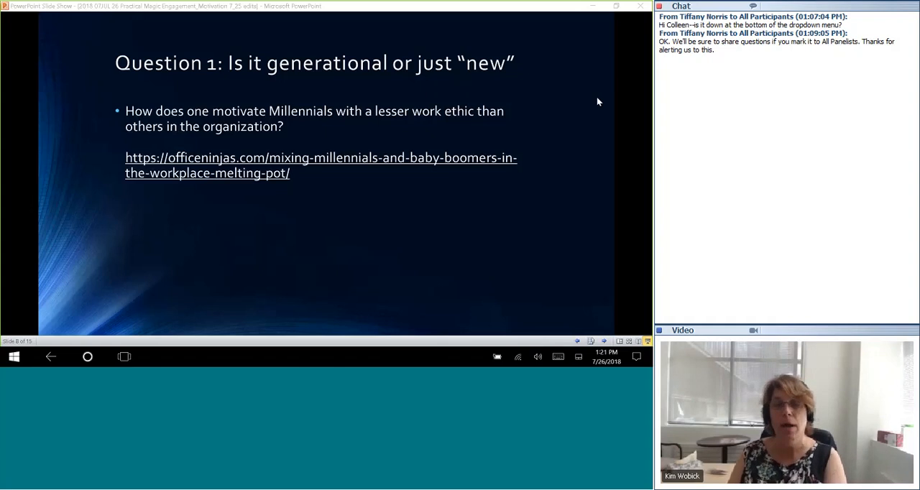
{"action": "mouse_move", "coordinate": [607, 95]}
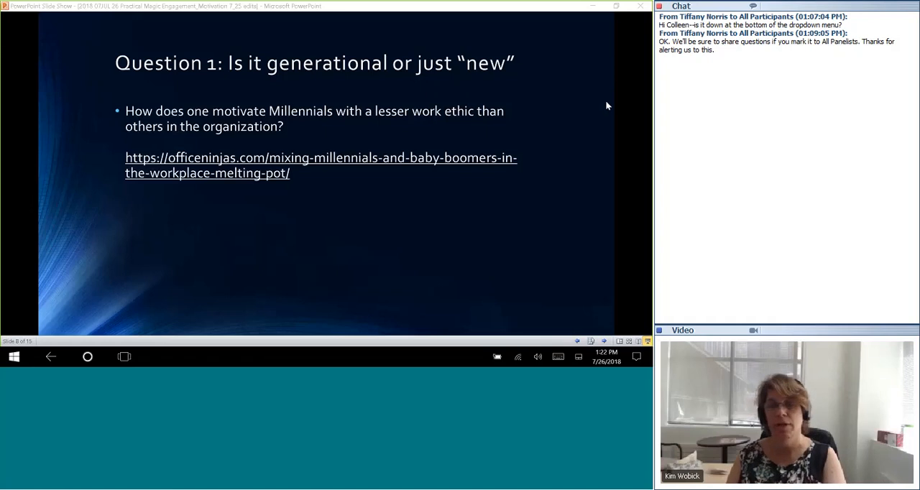
{"action": "mouse_move", "coordinate": [608, 93]}
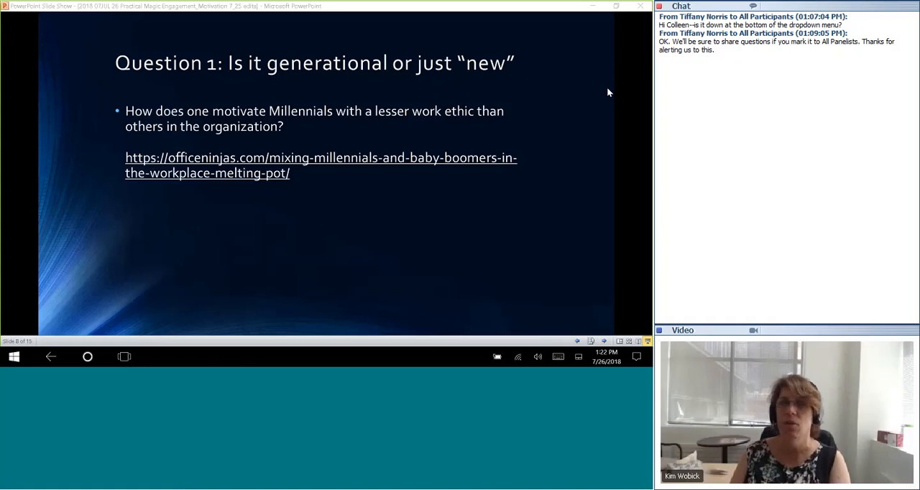
{"action": "mouse_move", "coordinate": [636, 89]}
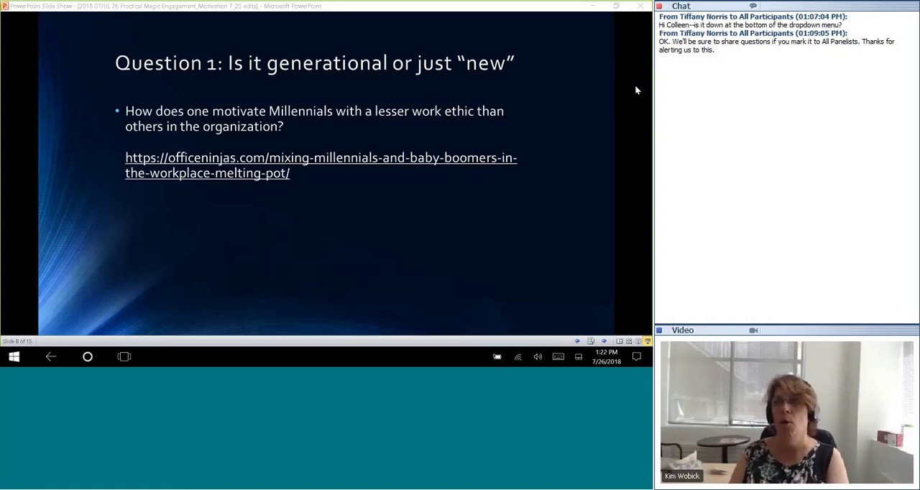
{"action": "mouse_move", "coordinate": [640, 82]}
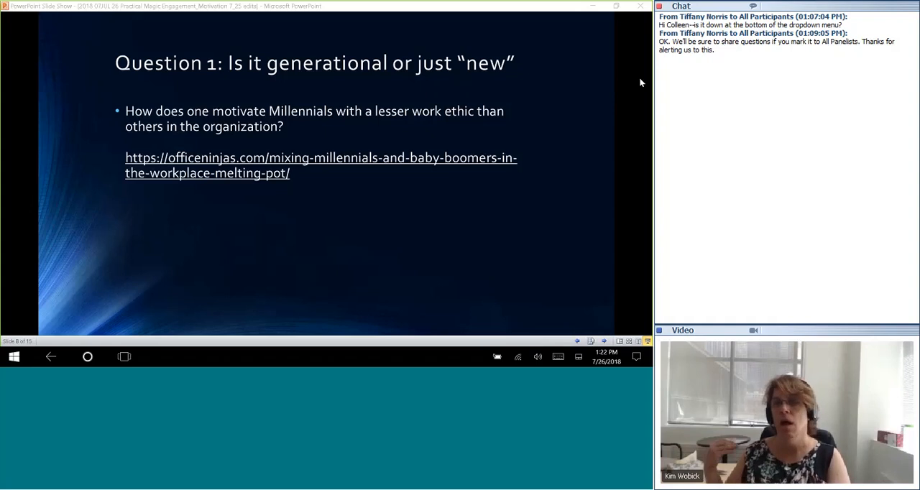
{"action": "mouse_move", "coordinate": [611, 98]}
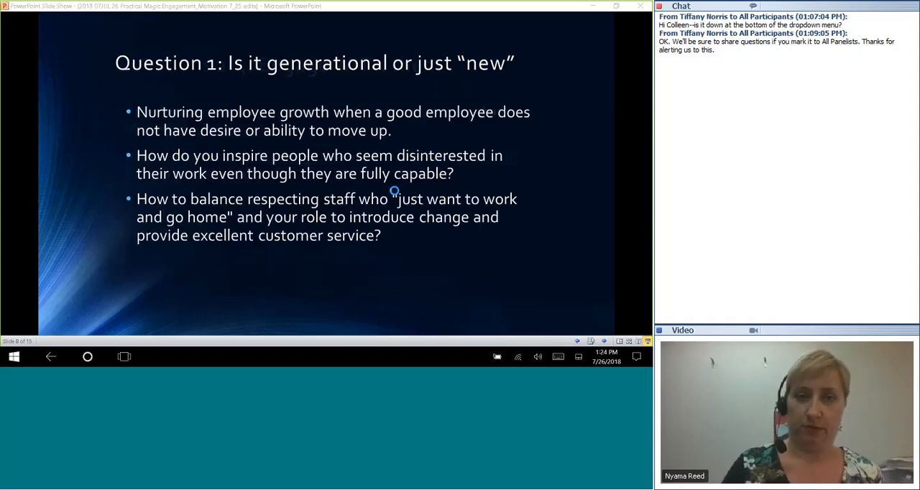
Advance the show to the Resources we recommend slide with its reference links
{"action": "key", "text": "right"}
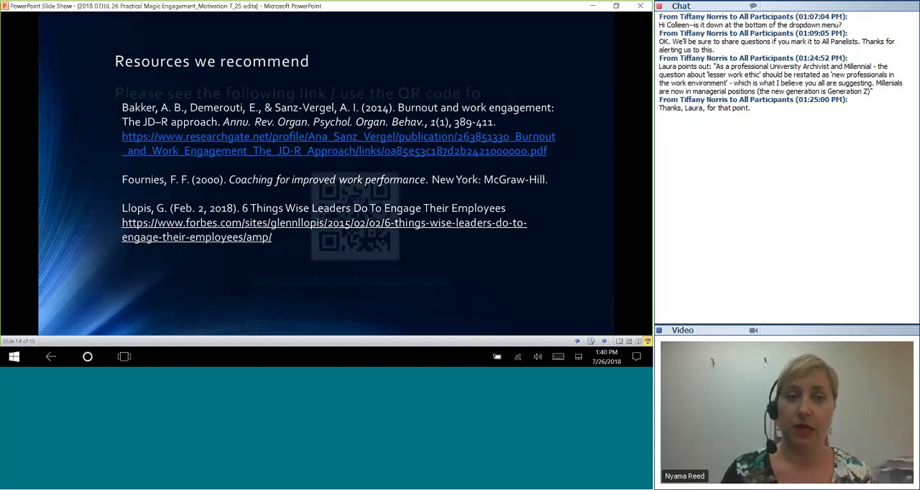
Advance past the resources slide to the black end-of-show screen
{"action": "key", "text": "right"}
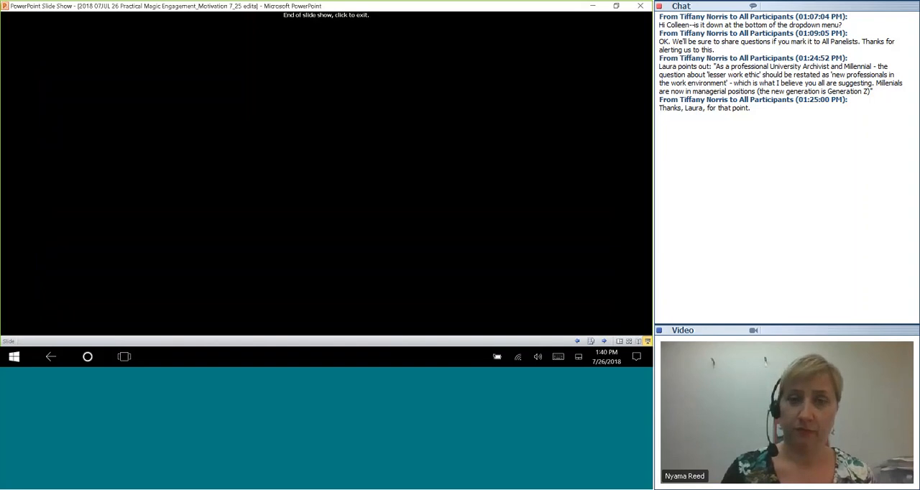
{"action": "left_click", "coordinate": [323, 172]}
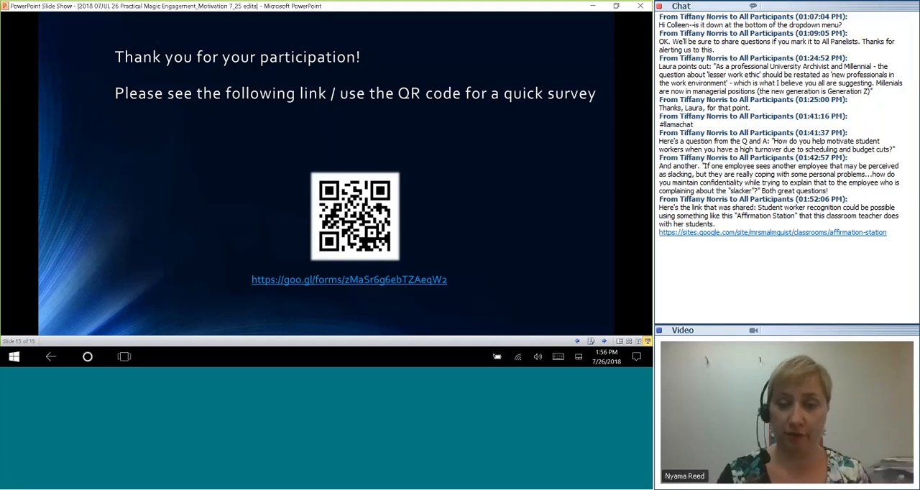
{"action": "mouse_move", "coordinate": [410, 283]}
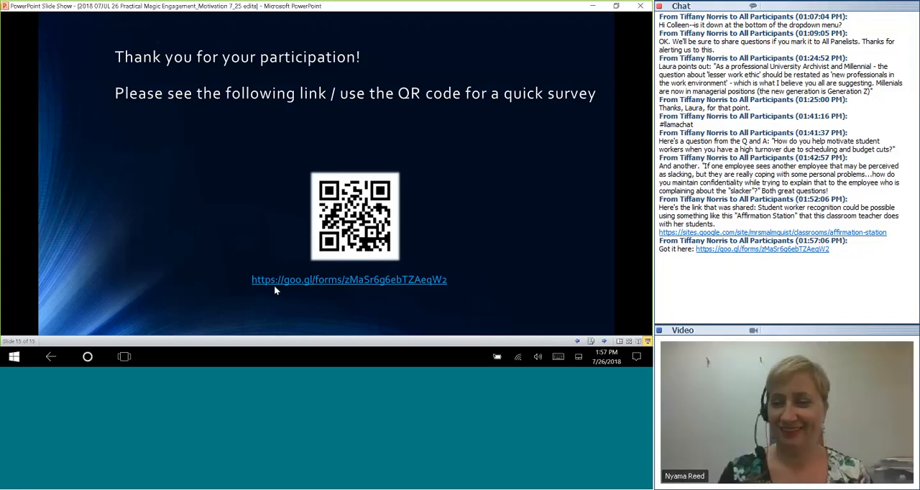
{"action": "mouse_move", "coordinate": [511, 133]}
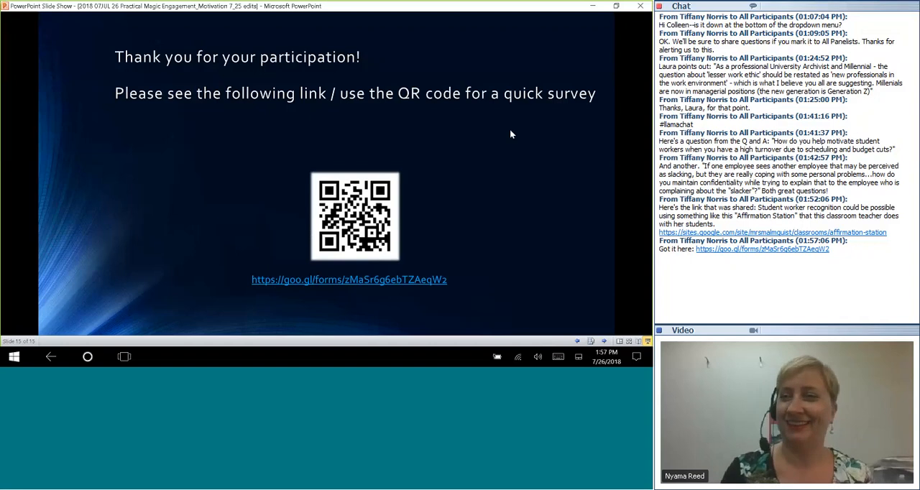